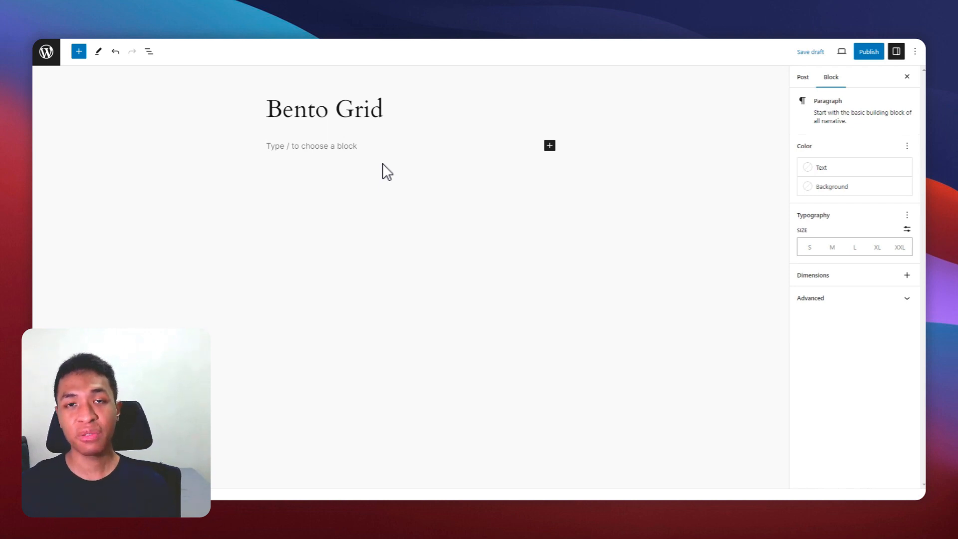
mouse_move(345, 165)
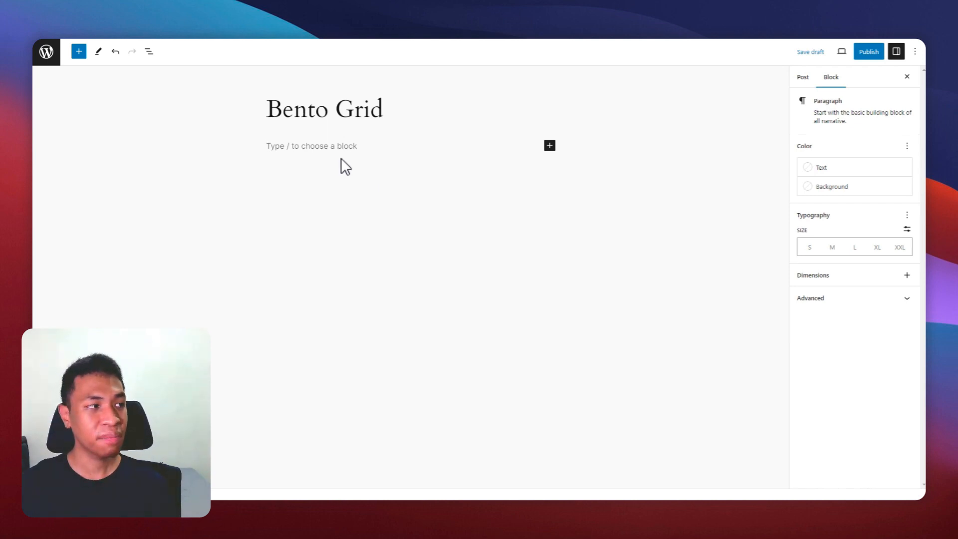
Insert a Columns block via /columns below the title, using the 66 / 33 variation
text(/)
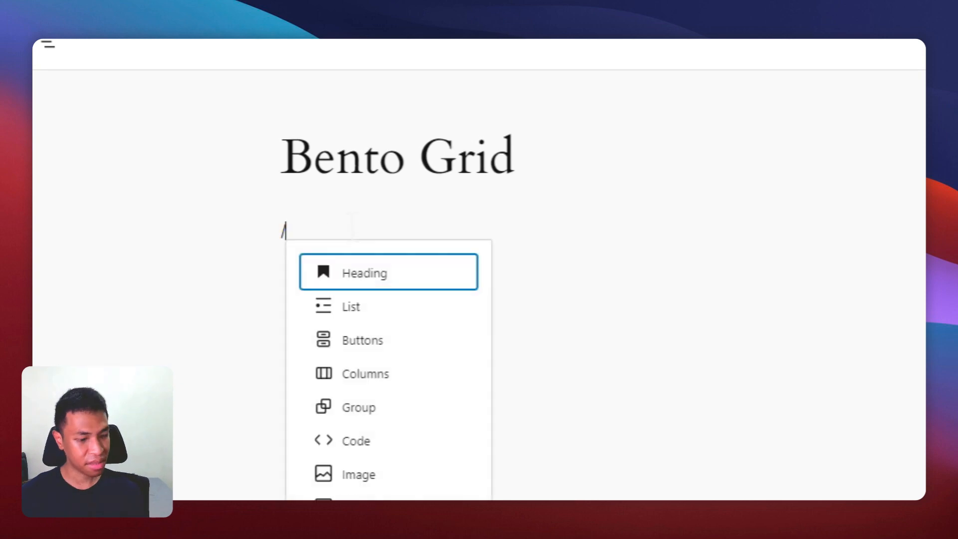
text(columns)
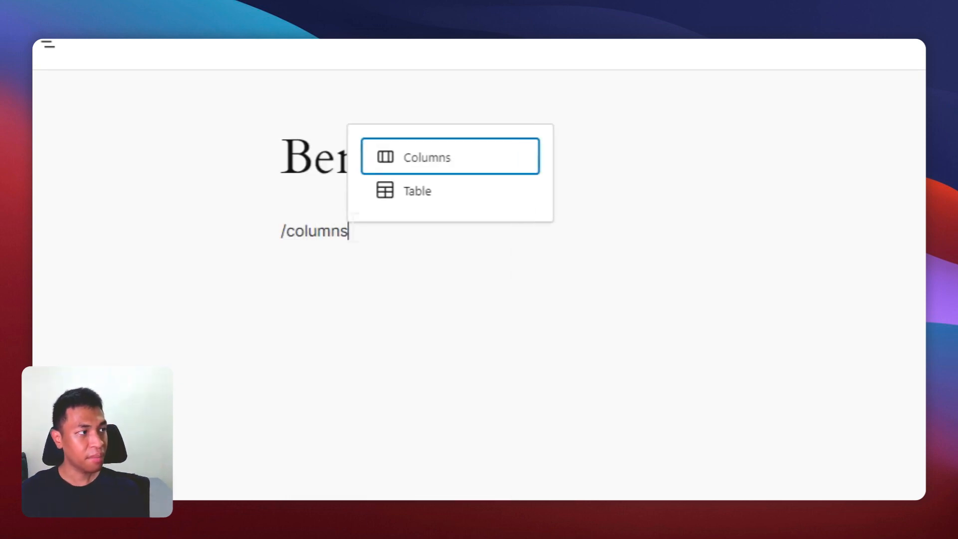
click(450, 157)
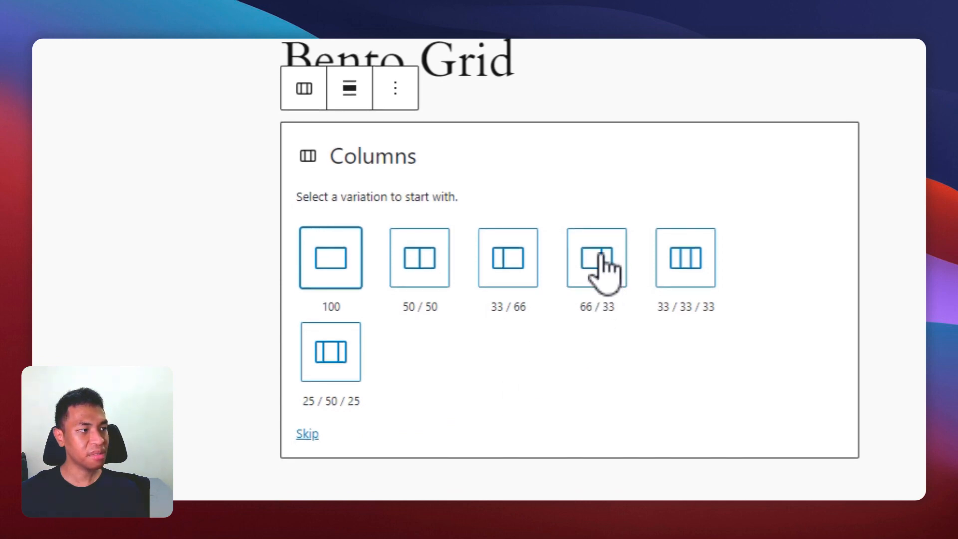
click(596, 258)
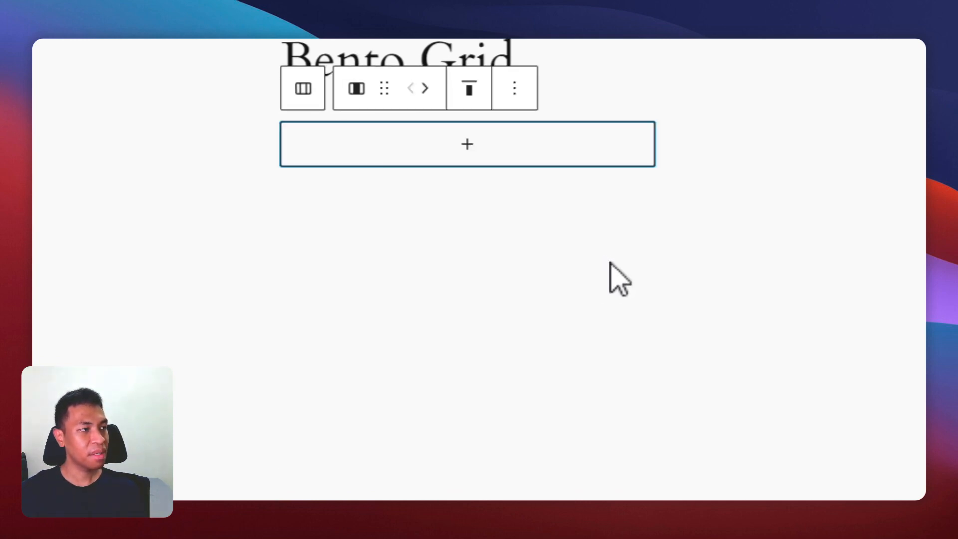
Add a Cover block to the wide column showing the headset portrait from the Media Library
click(467, 144)
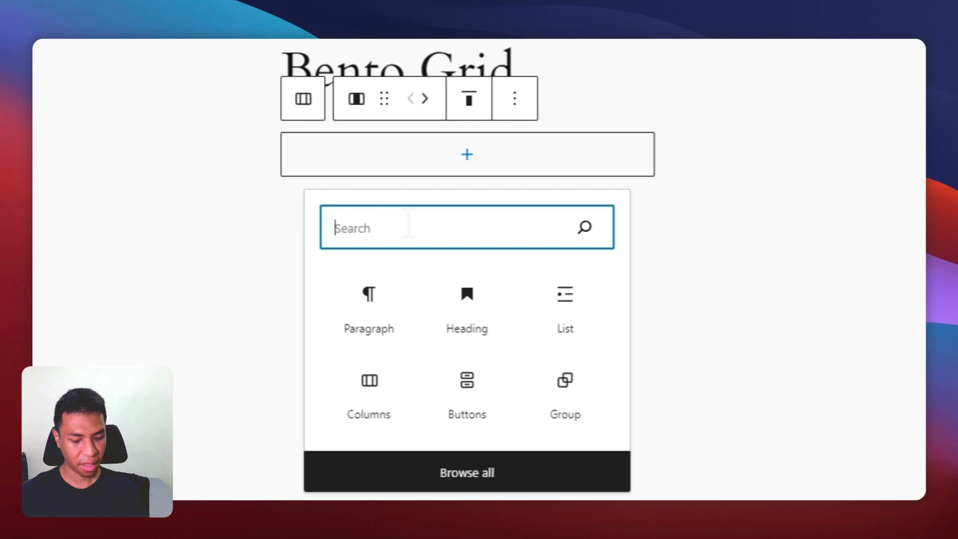
text(cover)
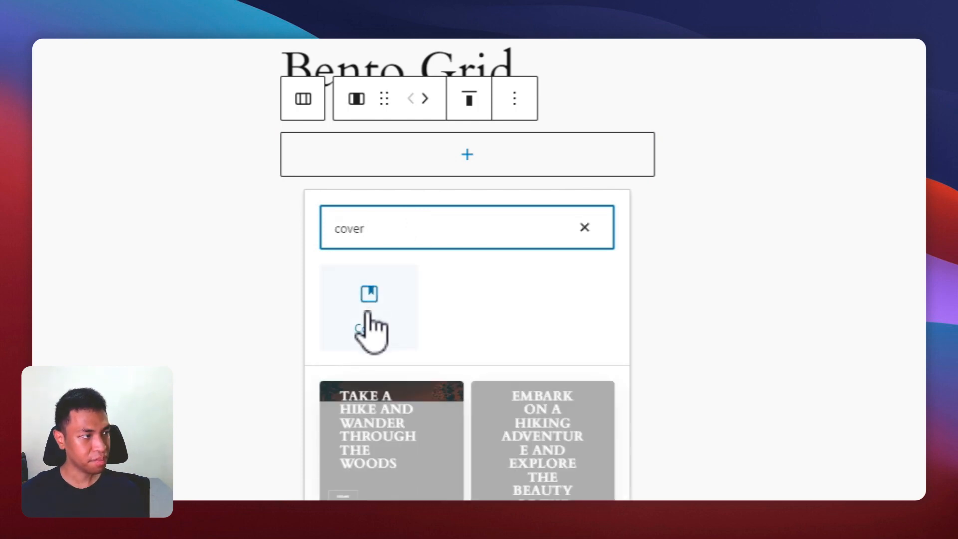
click(368, 294)
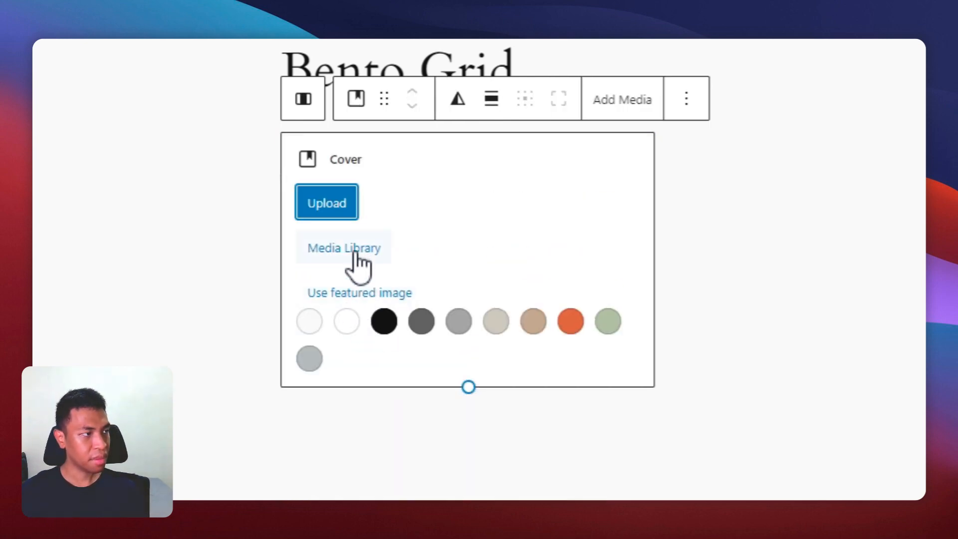
click(344, 247)
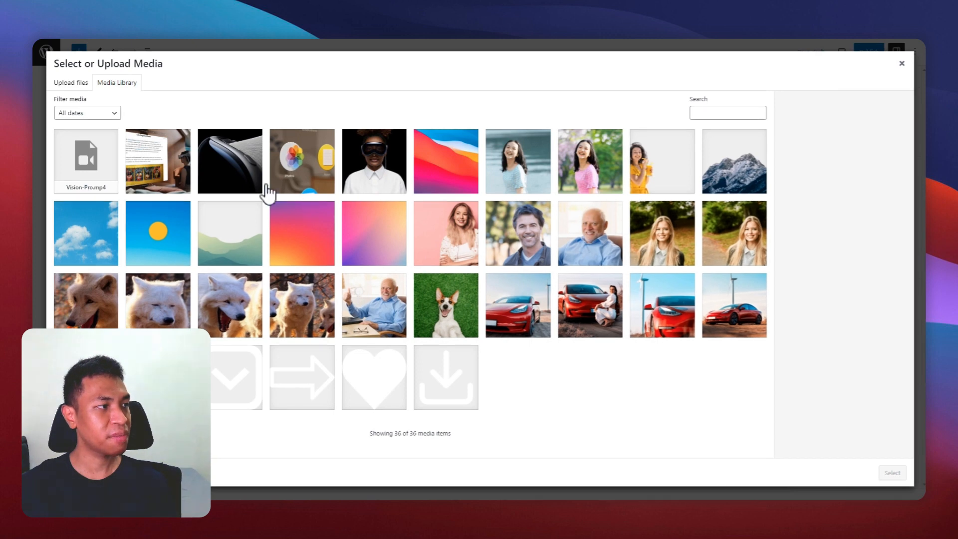
click(373, 160)
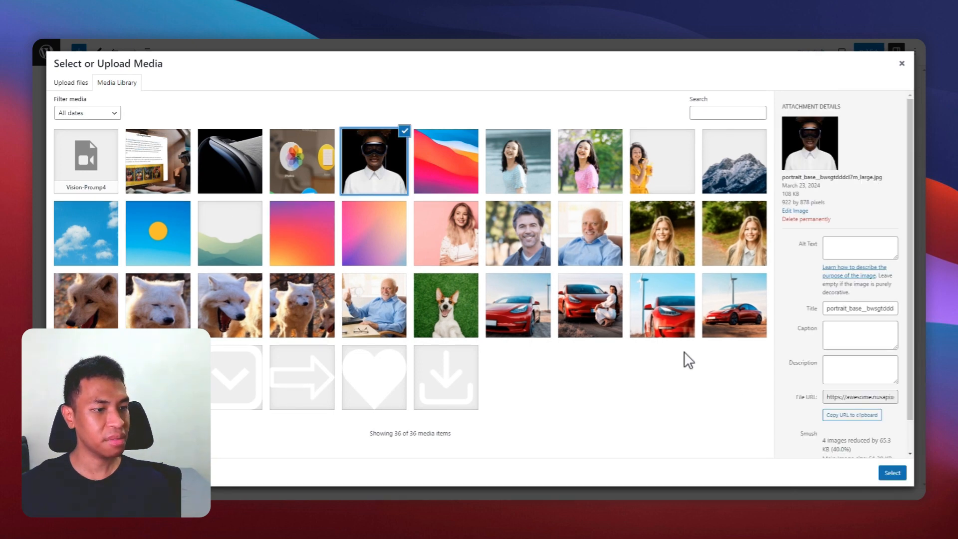
click(892, 473)
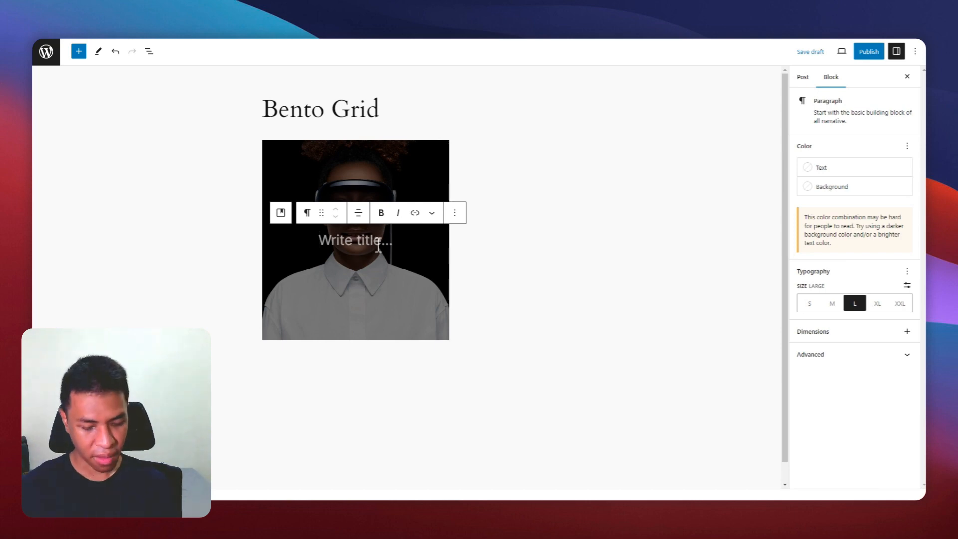
Type 'Apple Vision Pro' in the cover and position the content top-left
text(A)
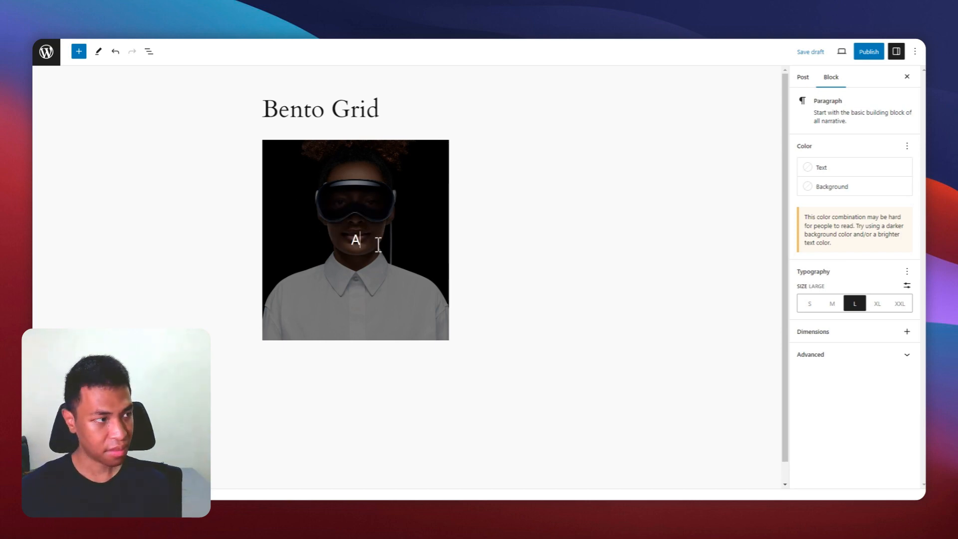
text(Apple Vision P)
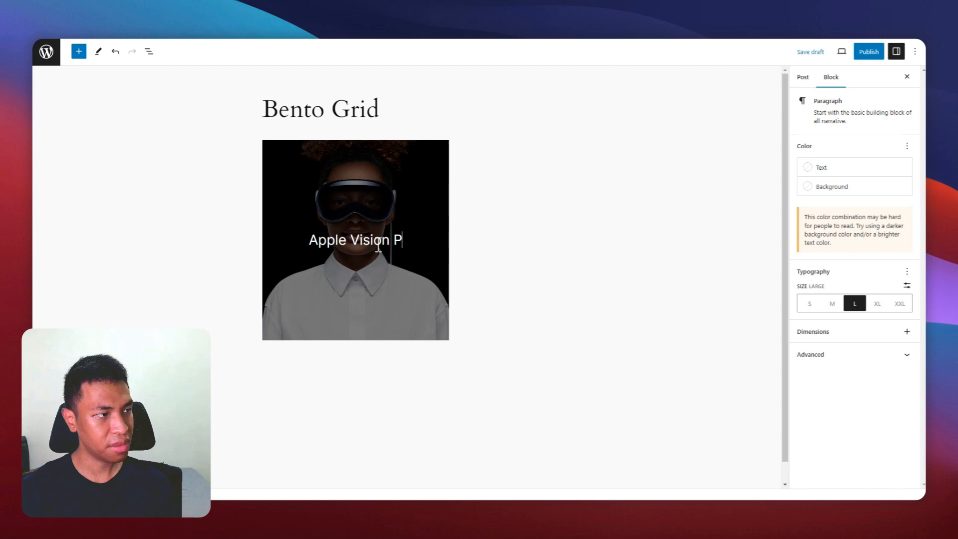
text(ro)
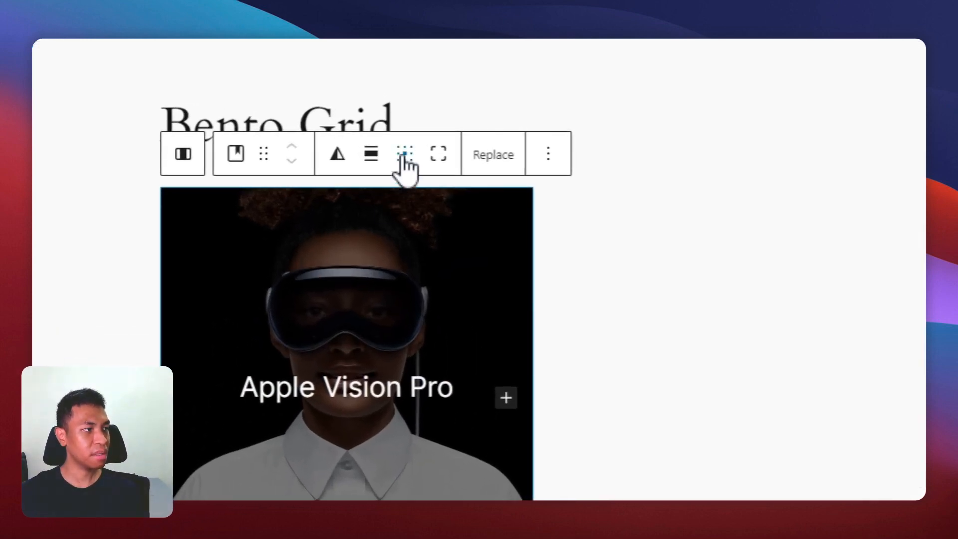
click(405, 153)
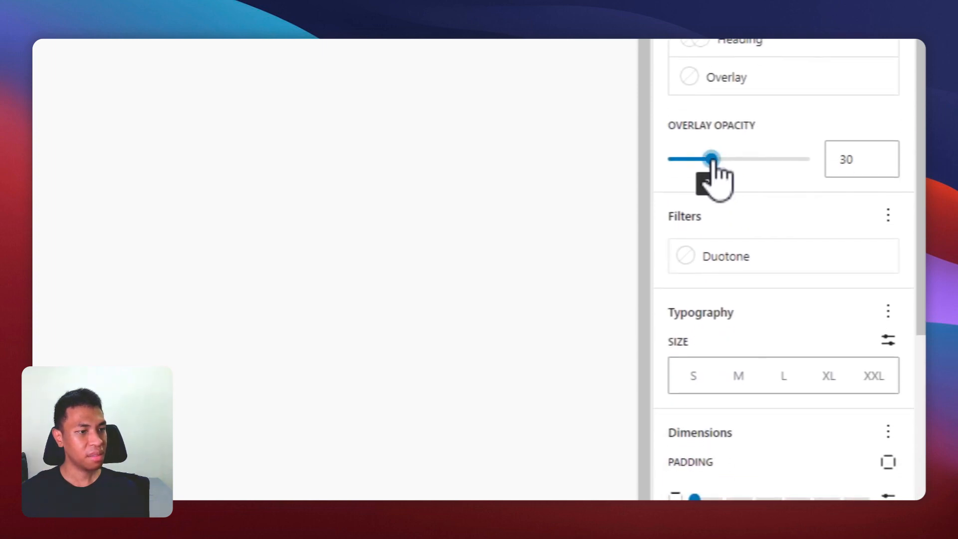
Set the cover's border radius to 20 px
scroll(down, 3)
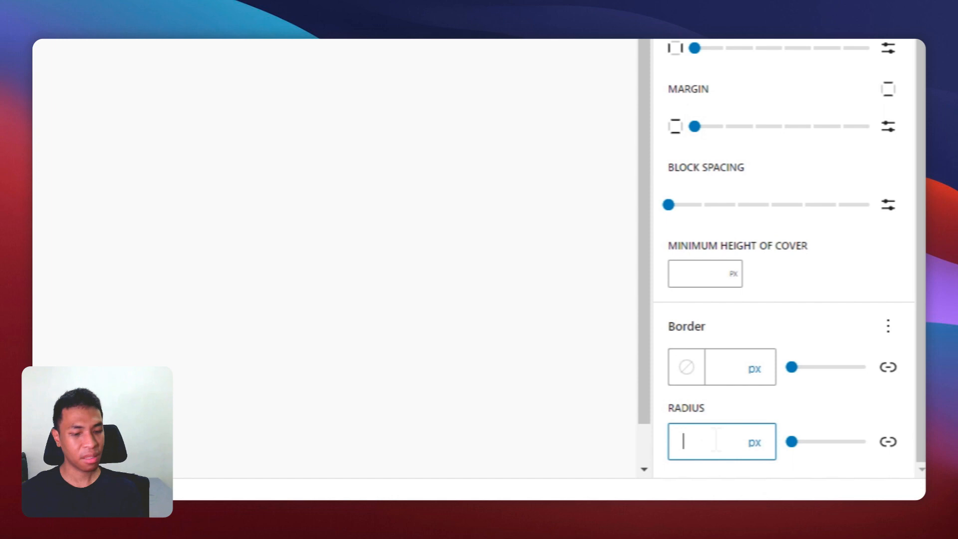
text(20)
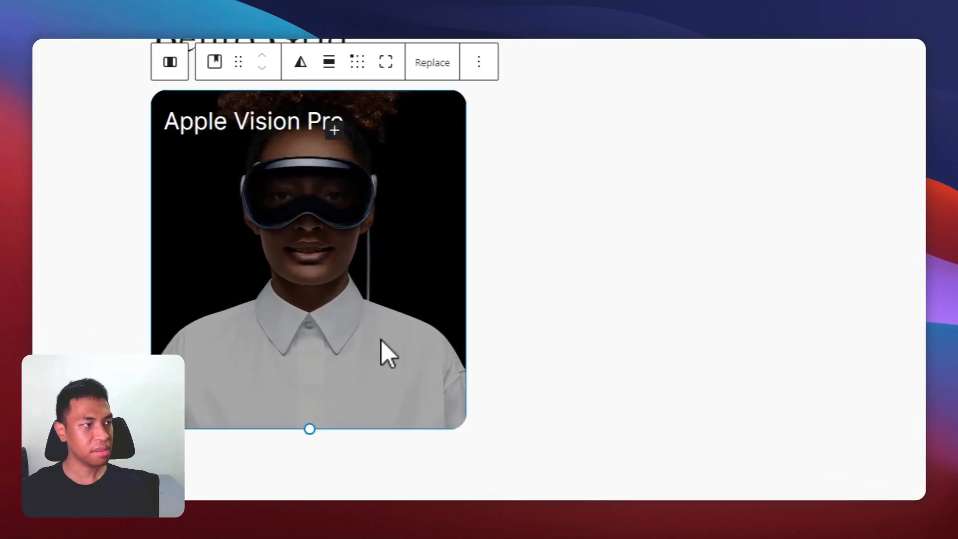
scroll(down, 3)
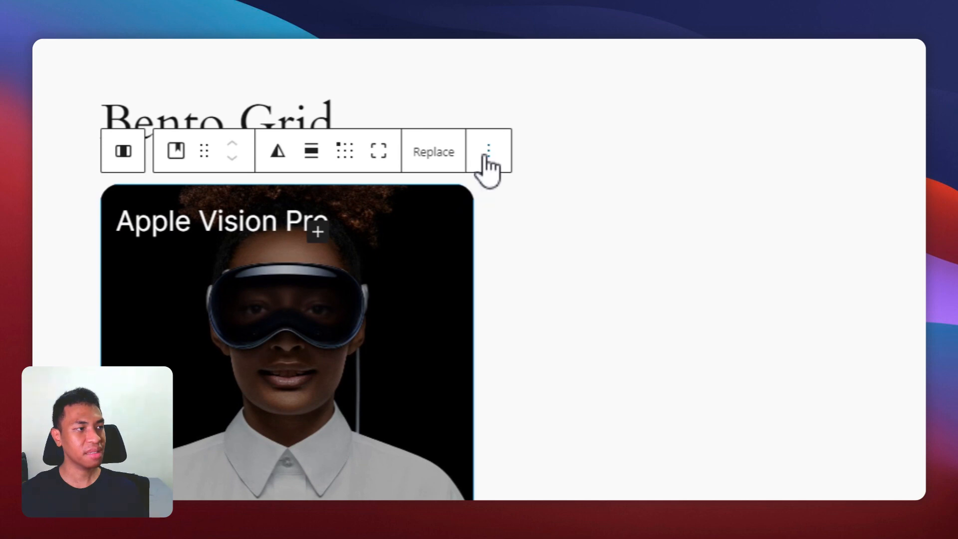
Copy the finished cover into the narrow column and shorten it to about 207 px tall
click(488, 151)
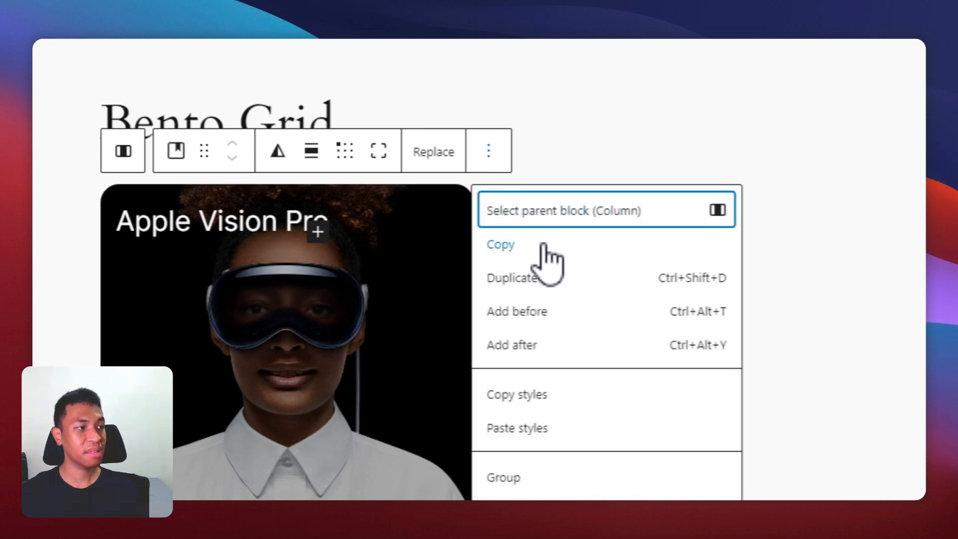
click(501, 244)
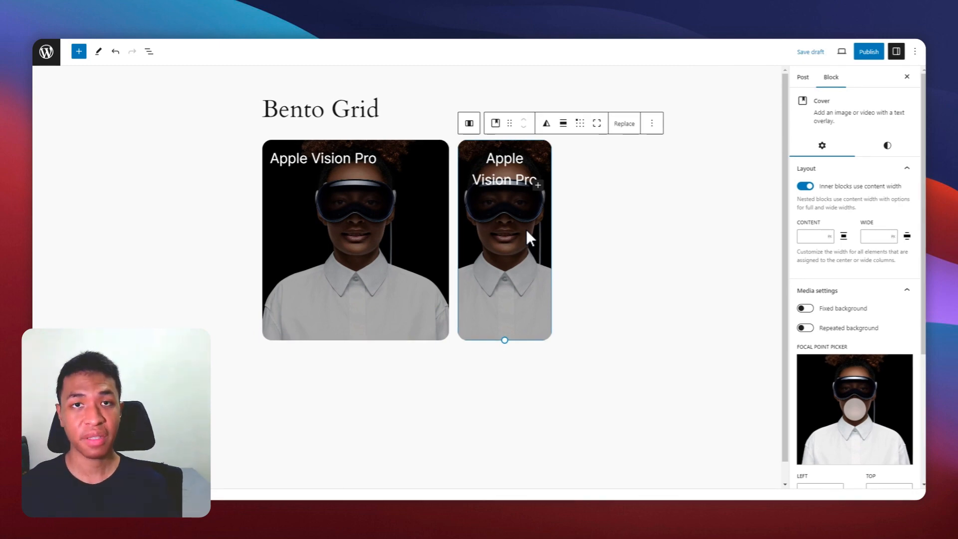
drag(505, 340, 505, 251)
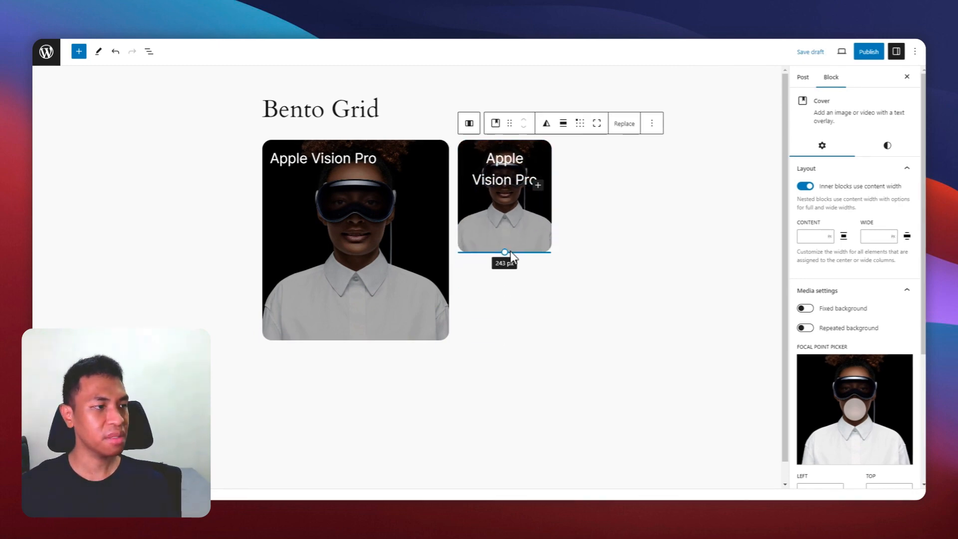
drag(504, 251, 504, 235)
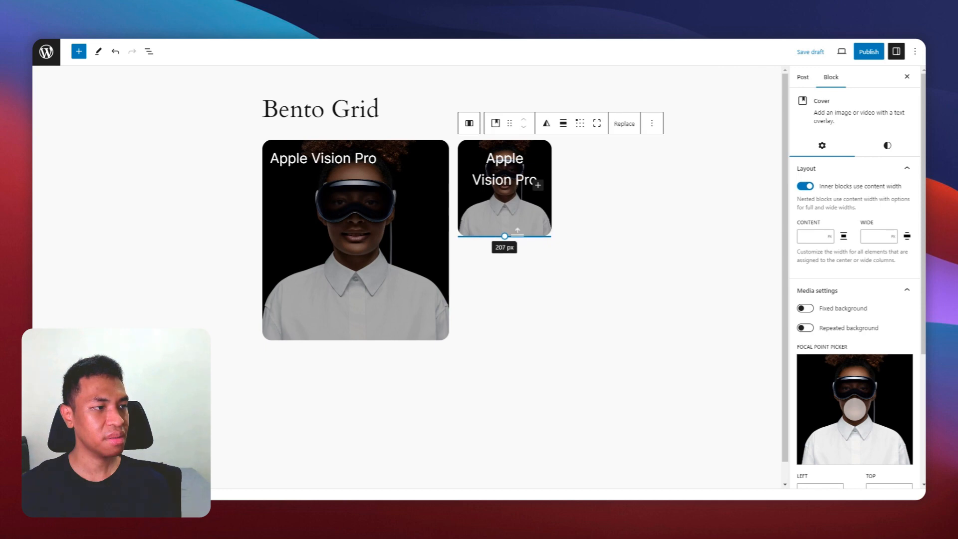
drag(504, 236, 504, 235)
text(Apps)
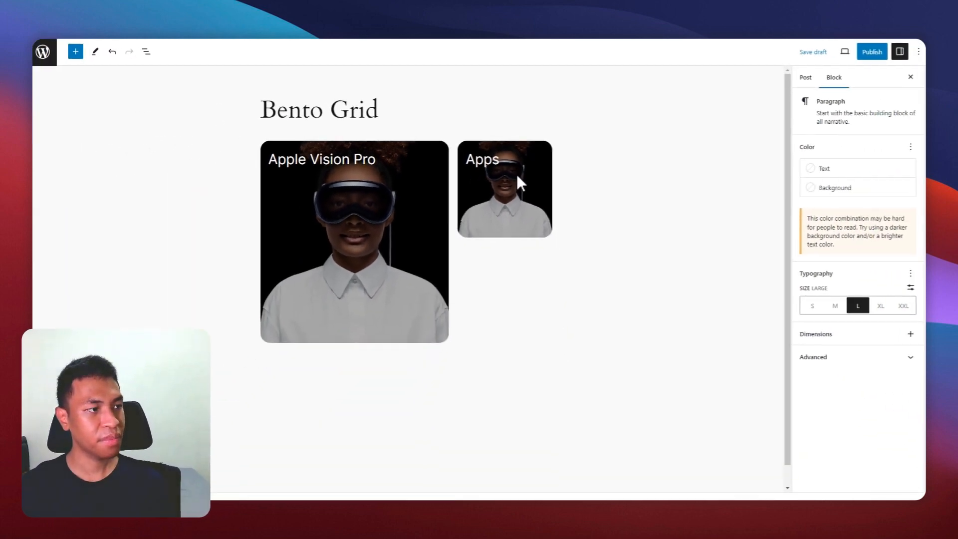
Replace the Apps cover's image with the app icons photo from the Media Library
click(503, 189)
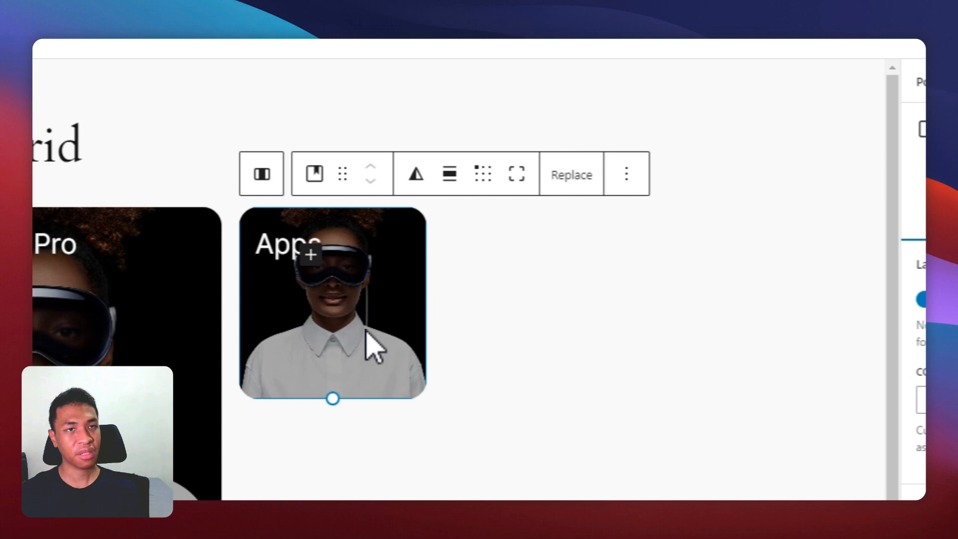
click(569, 174)
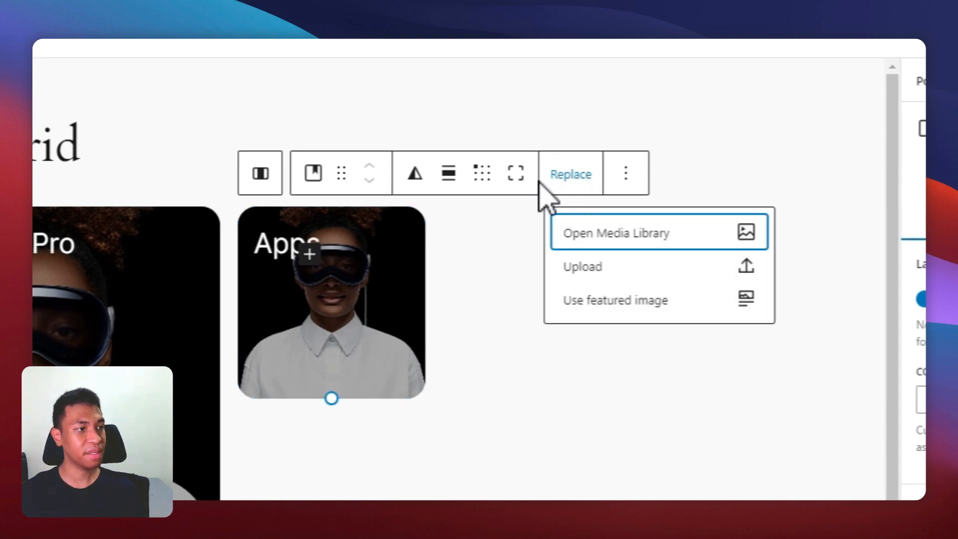
click(615, 233)
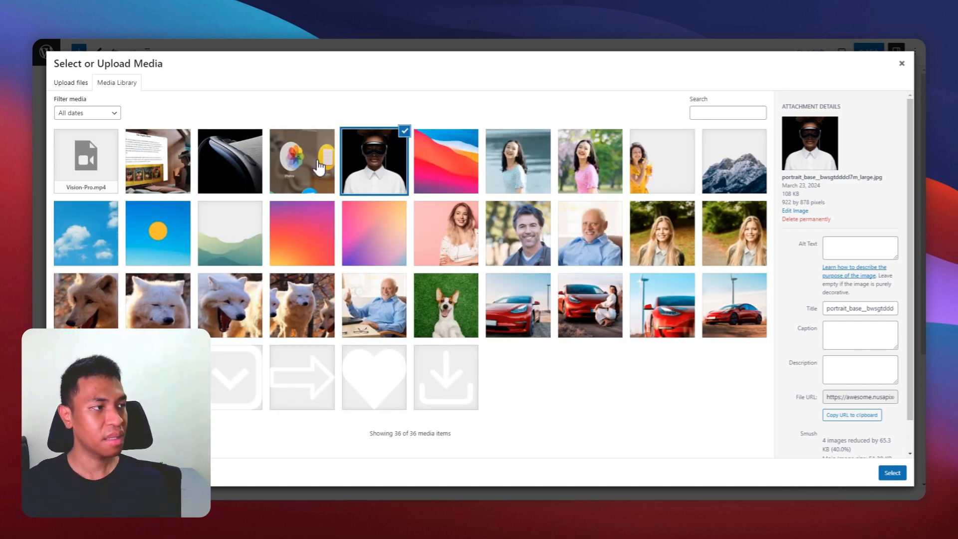
click(891, 473)
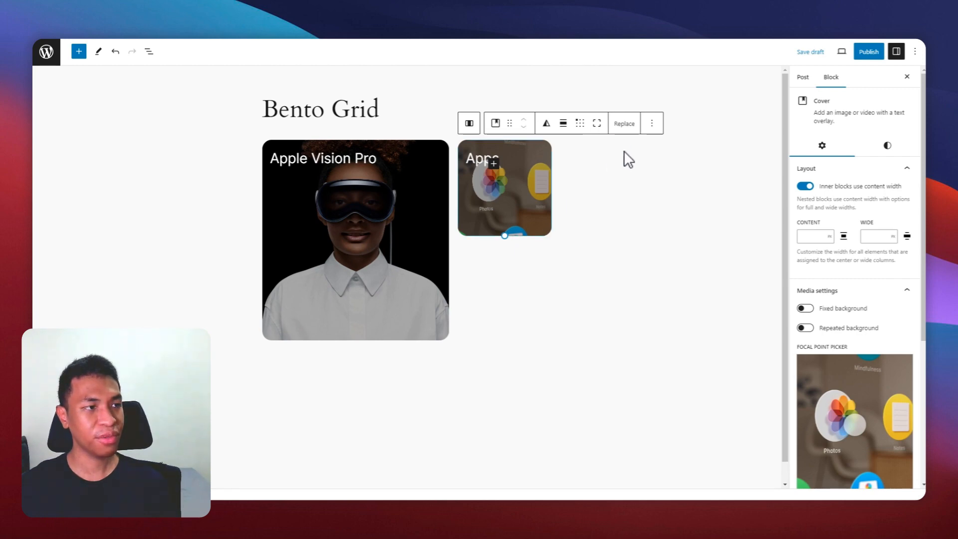
Duplicate the Apps cover below it, swap in the headset close-up, and retitle it 'Design'
click(650, 122)
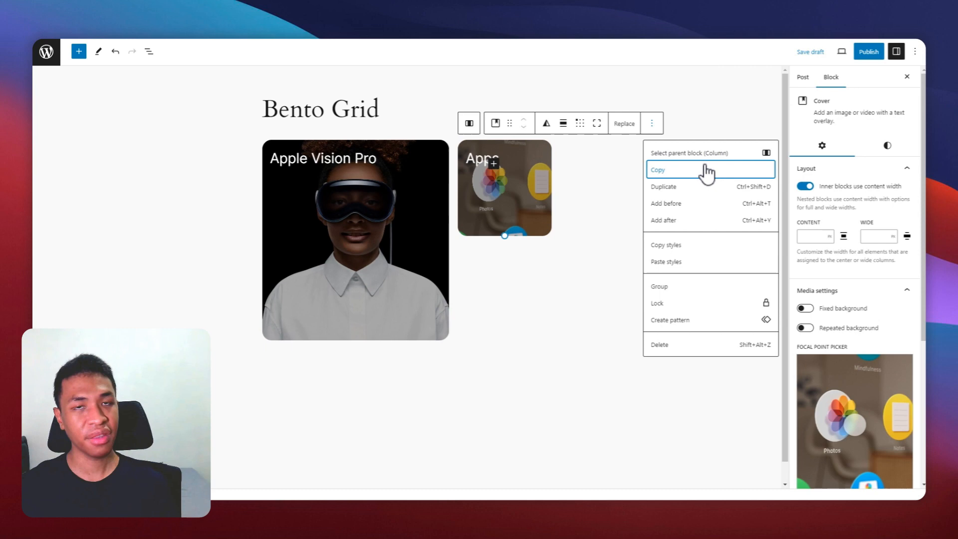
mouse_move(686, 217)
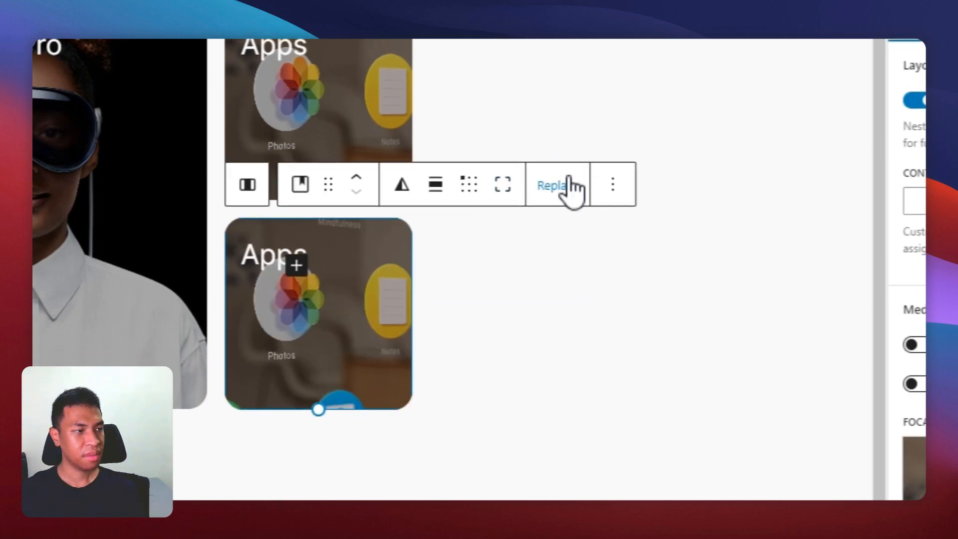
click(550, 185)
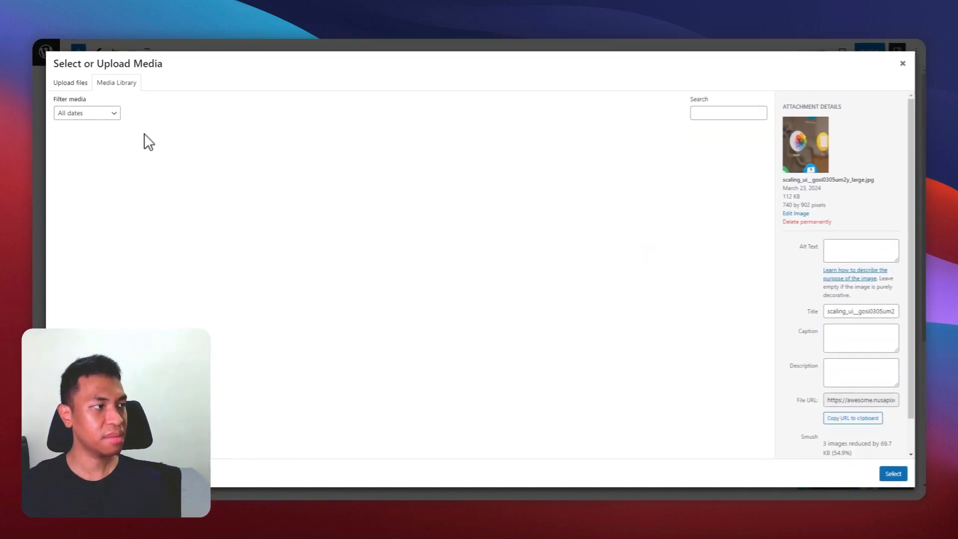
click(892, 473)
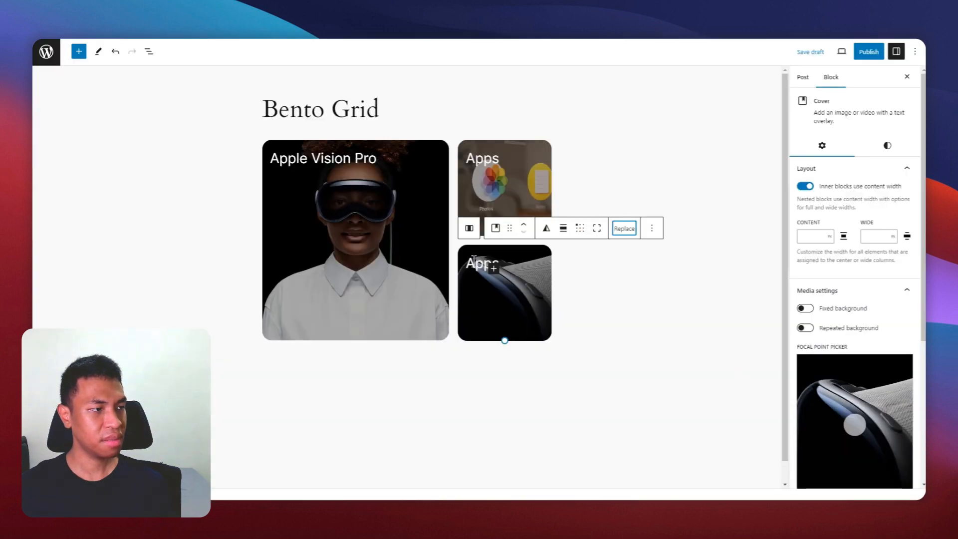
click(487, 263)
text(Design)
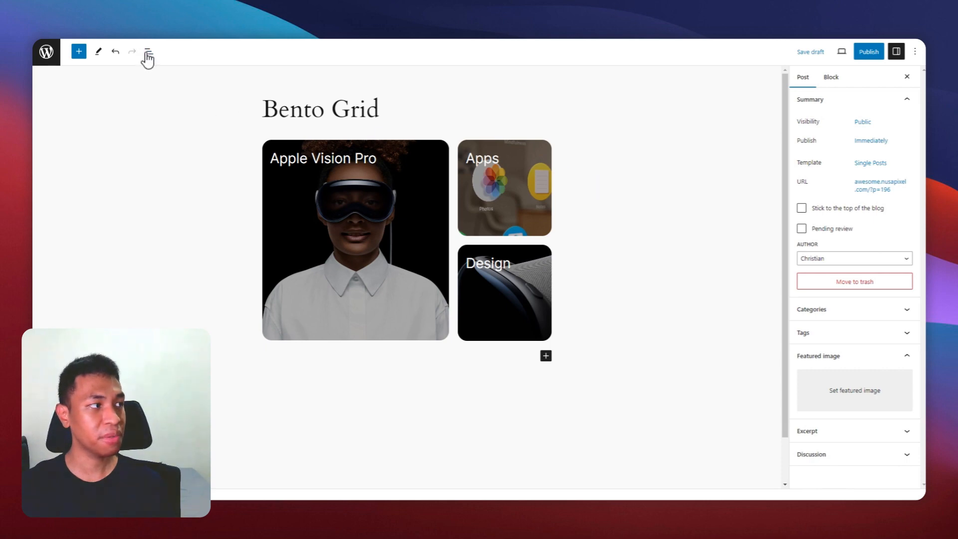
Open List View and select the Columns block holding the grid
click(147, 51)
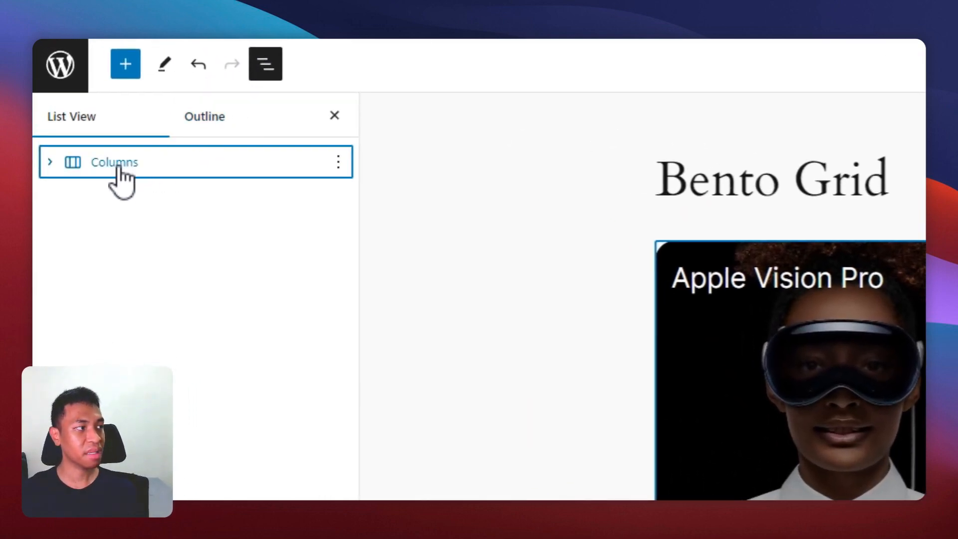
click(115, 161)
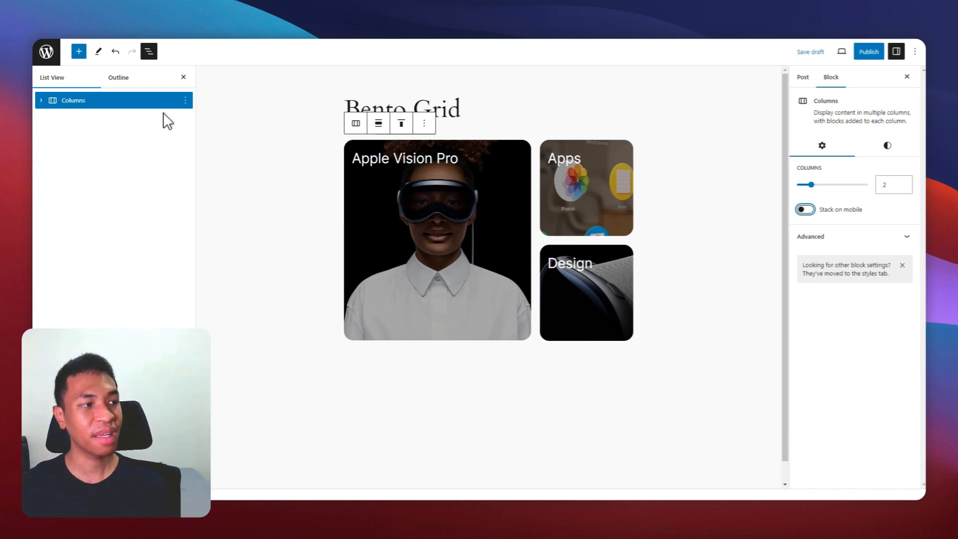
mouse_move(498, 325)
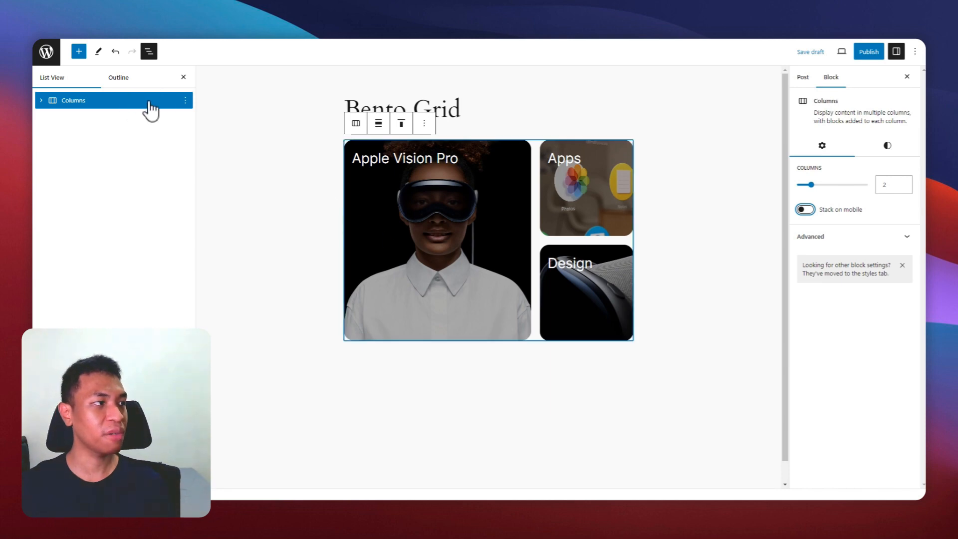
Duplicate the Columns block and set the new row's column widths to 40% and 60%
click(185, 100)
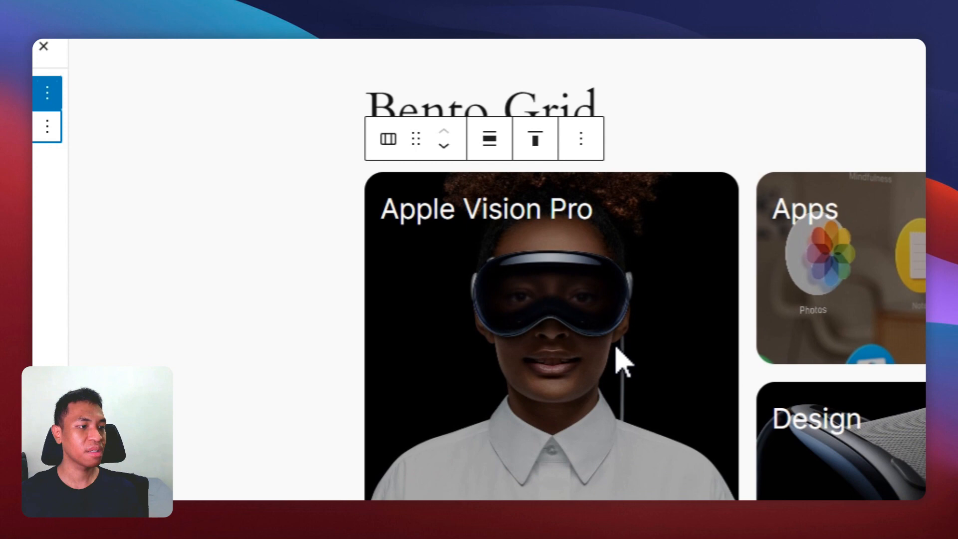
scroll(down, 3)
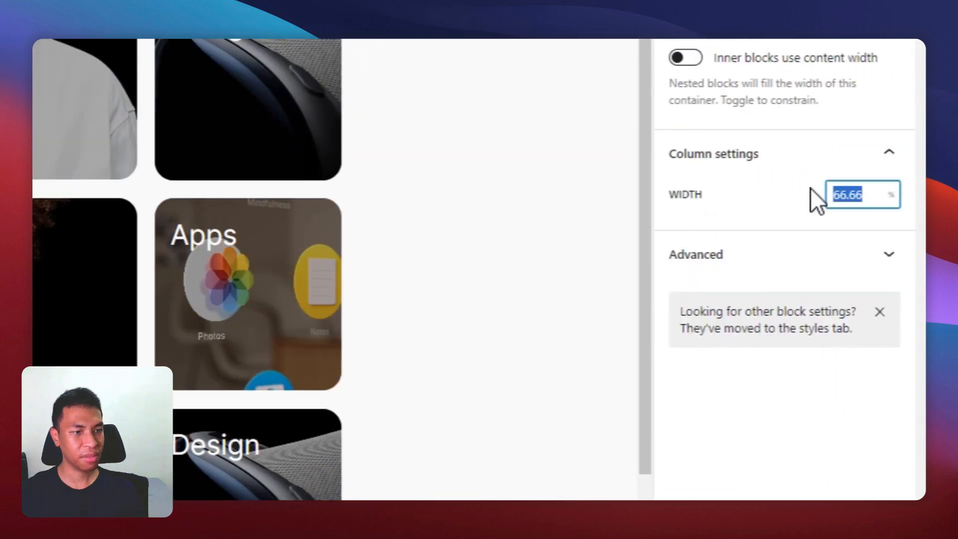
text(40)
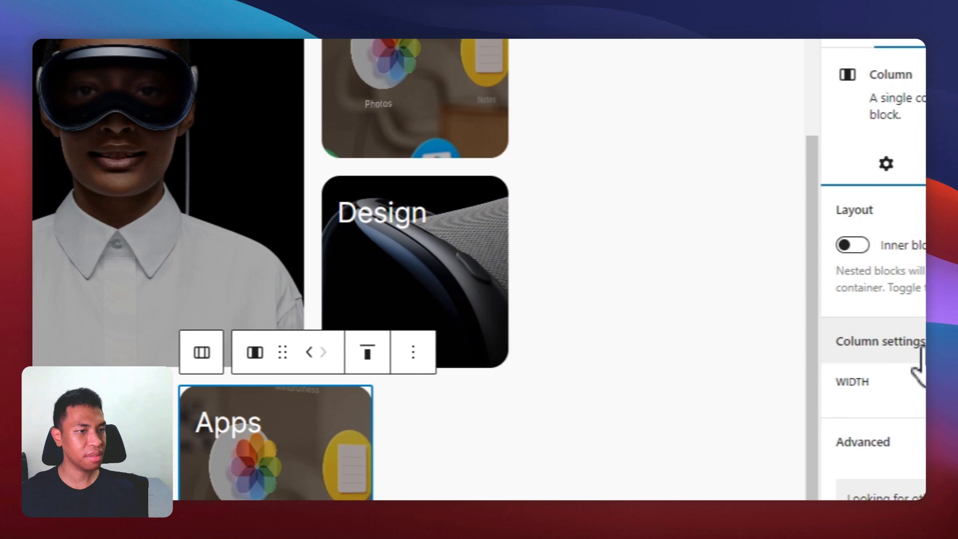
text(60)
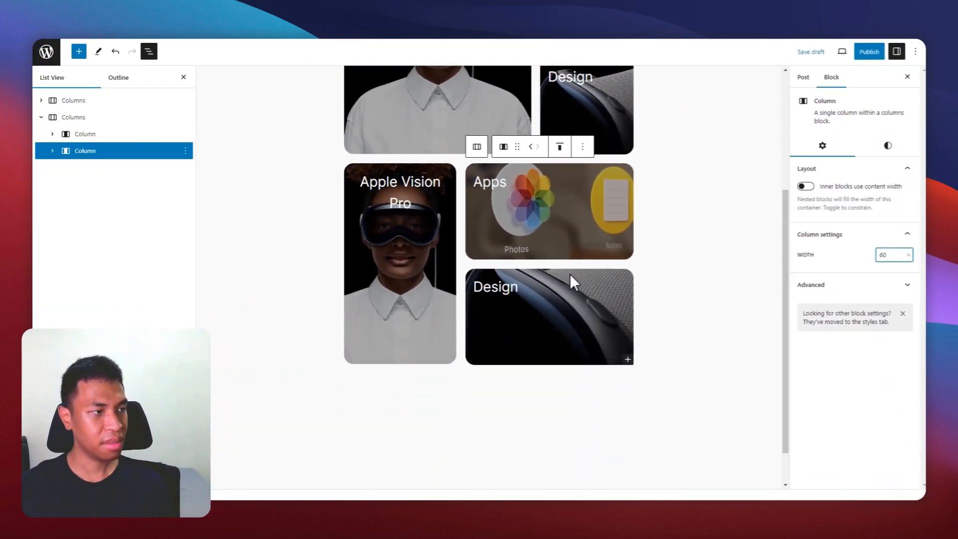
scroll(down, 3)
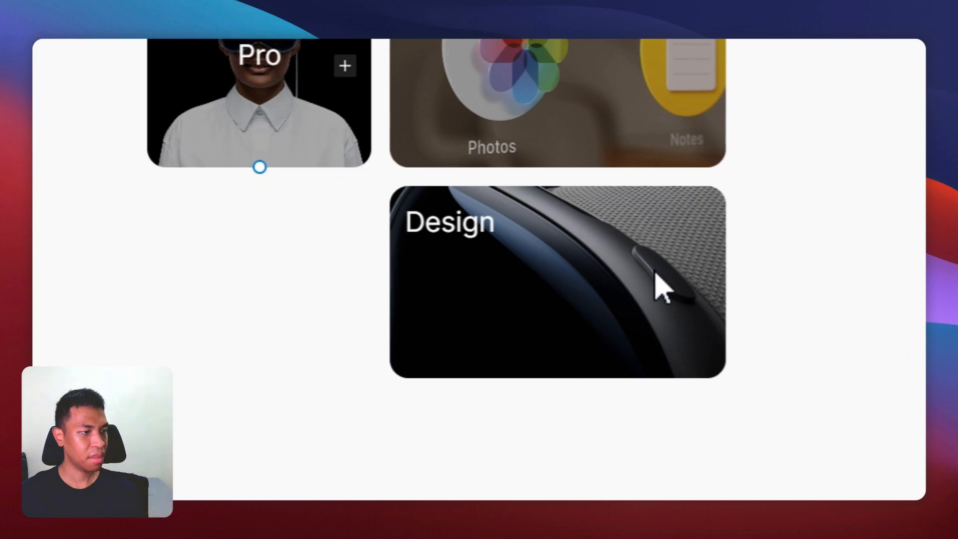
Retitle the lower-left cover 'Productivity' and open the Media Library to replace its image
click(557, 278)
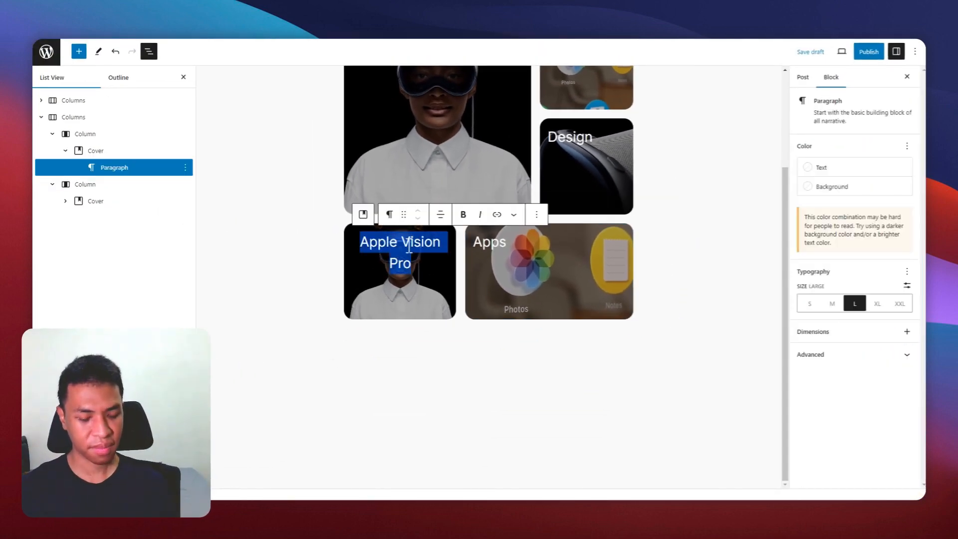
text(Productivity)
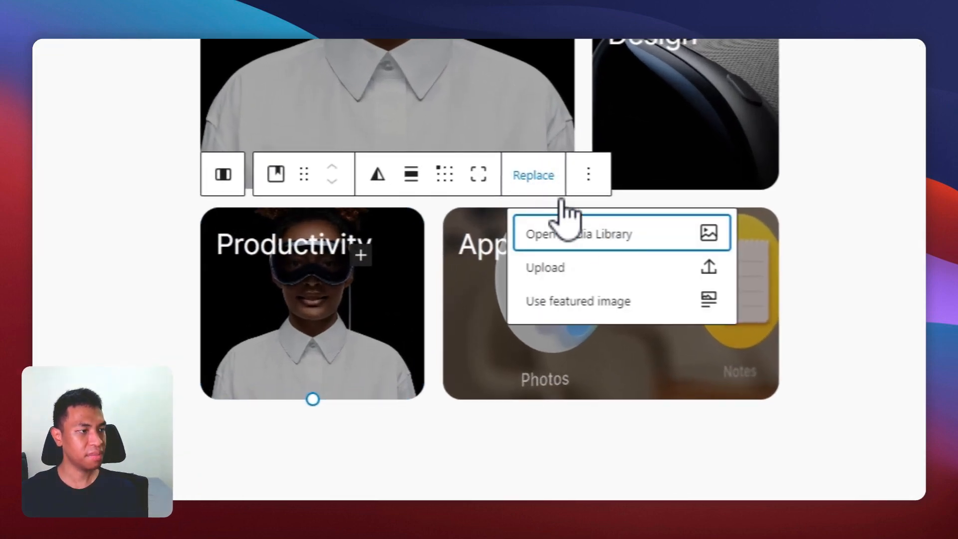
click(575, 233)
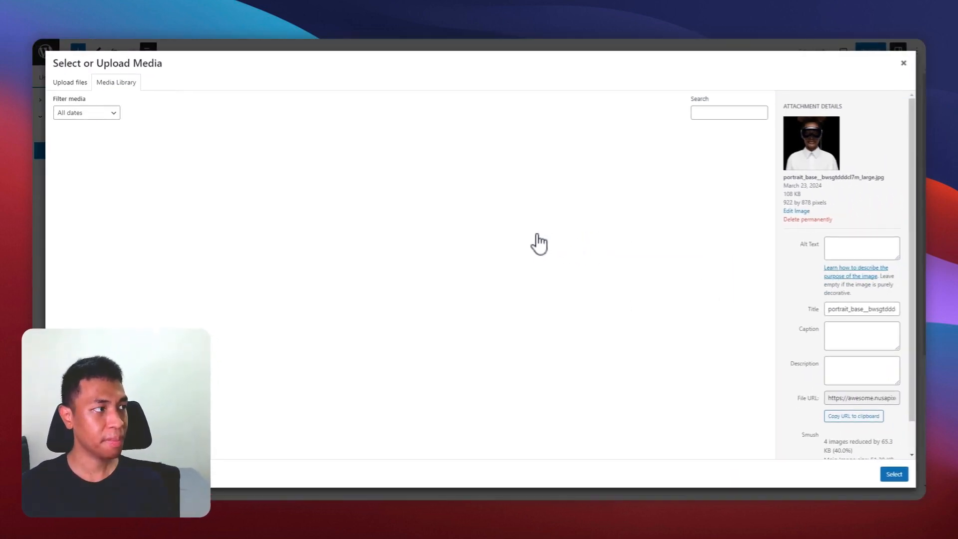